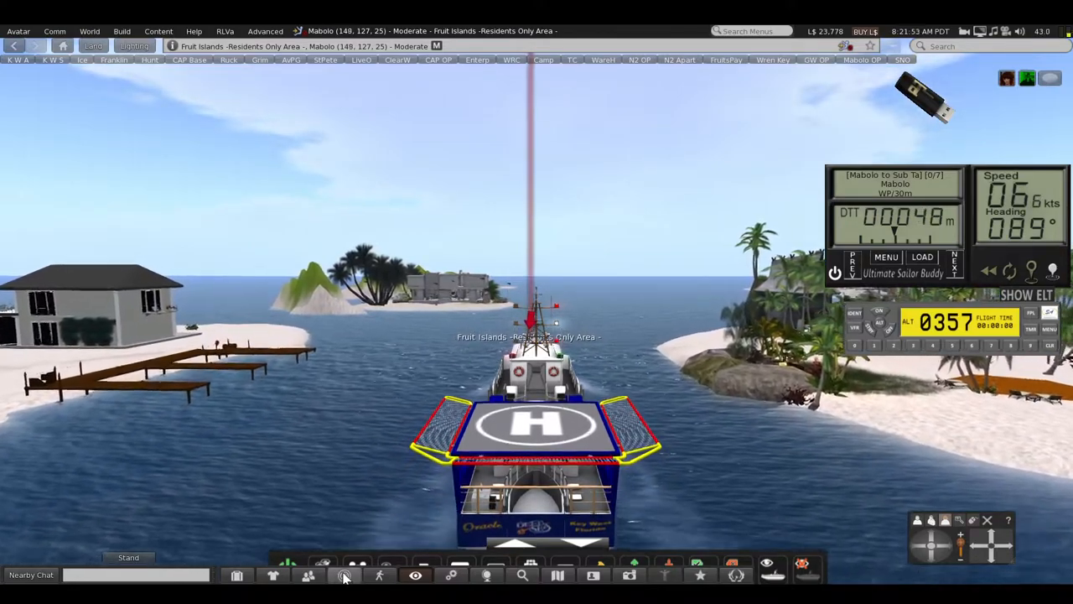
Step: Reply 'Ok m... pla...' in Nearby Chat to acknowledge the request from behind the submarine
{"action": "left_click", "coordinate": [344, 574]}
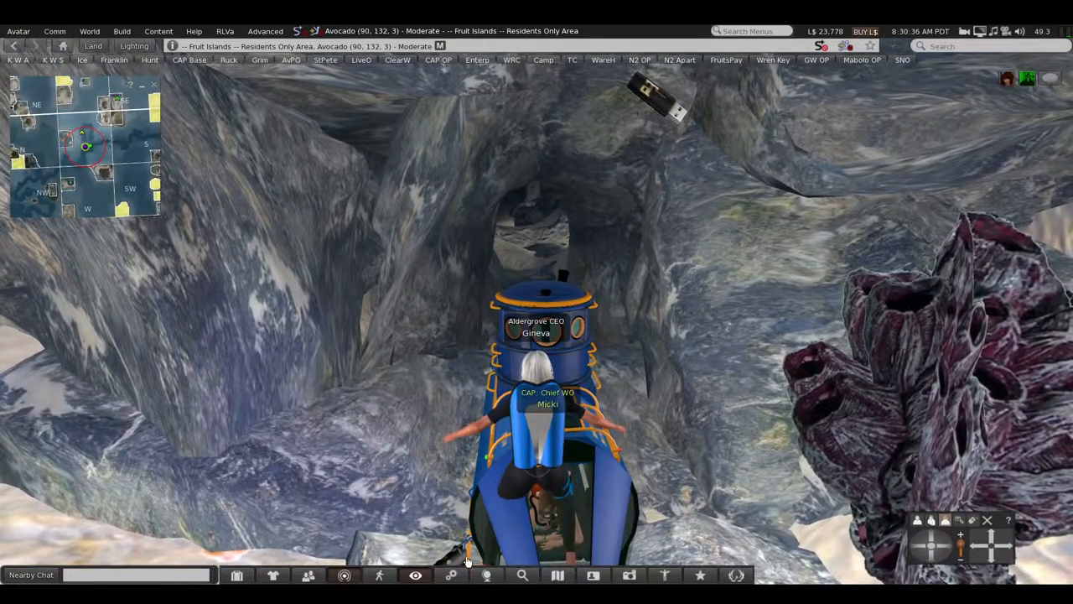
{"action": "left_click", "coordinate": [134, 574]}
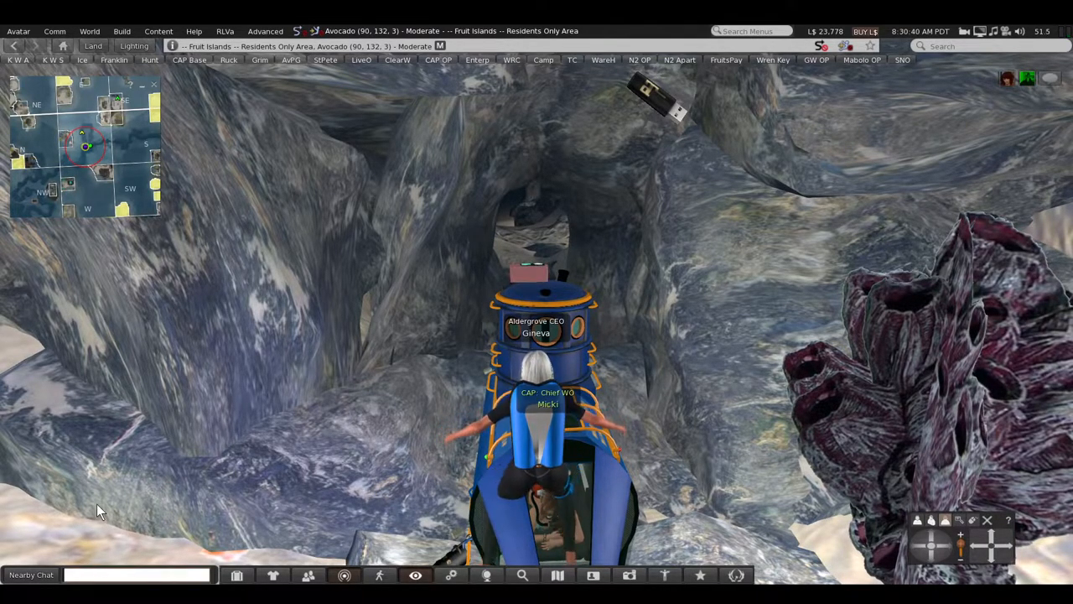
{"action": "type", "text": "Ok maam I am"}
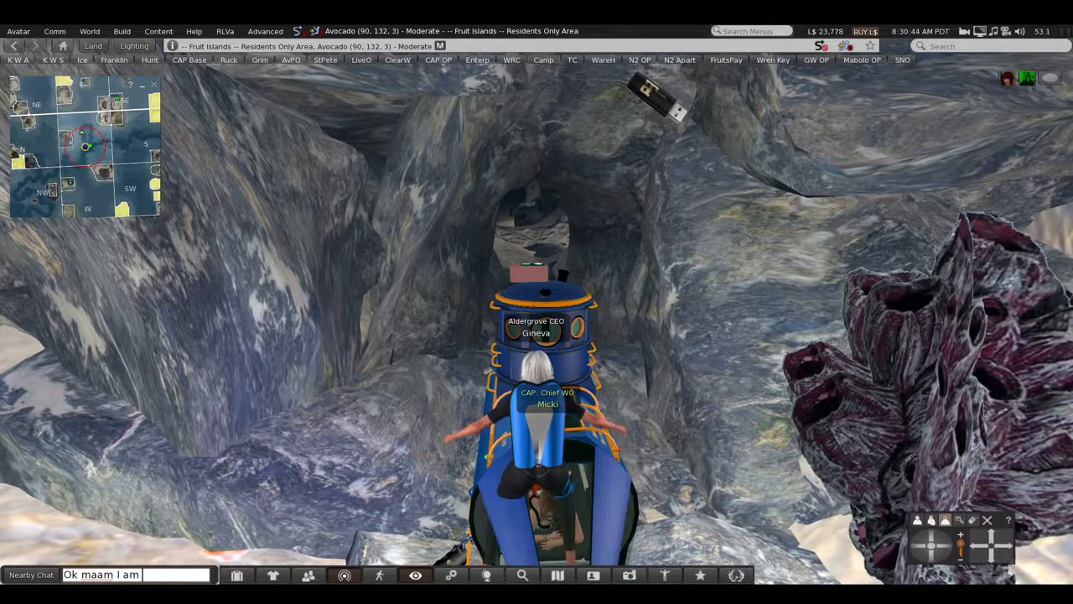
{"action": "type", "text": "pla"}
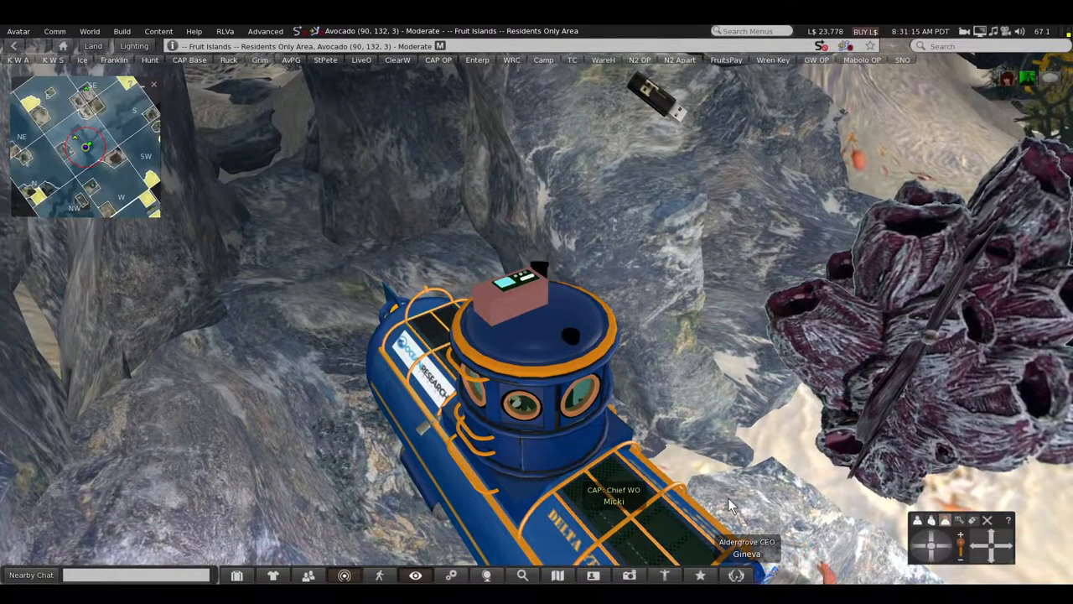
{"action": "mouse_move", "coordinate": [738, 469]}
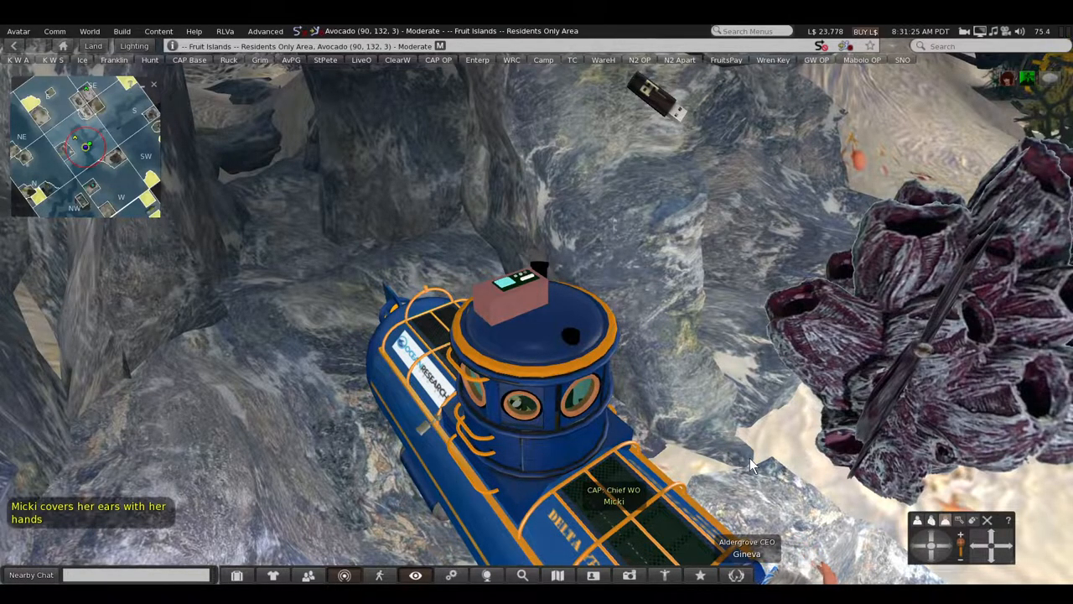
{"action": "mouse_move", "coordinate": [1036, 479]}
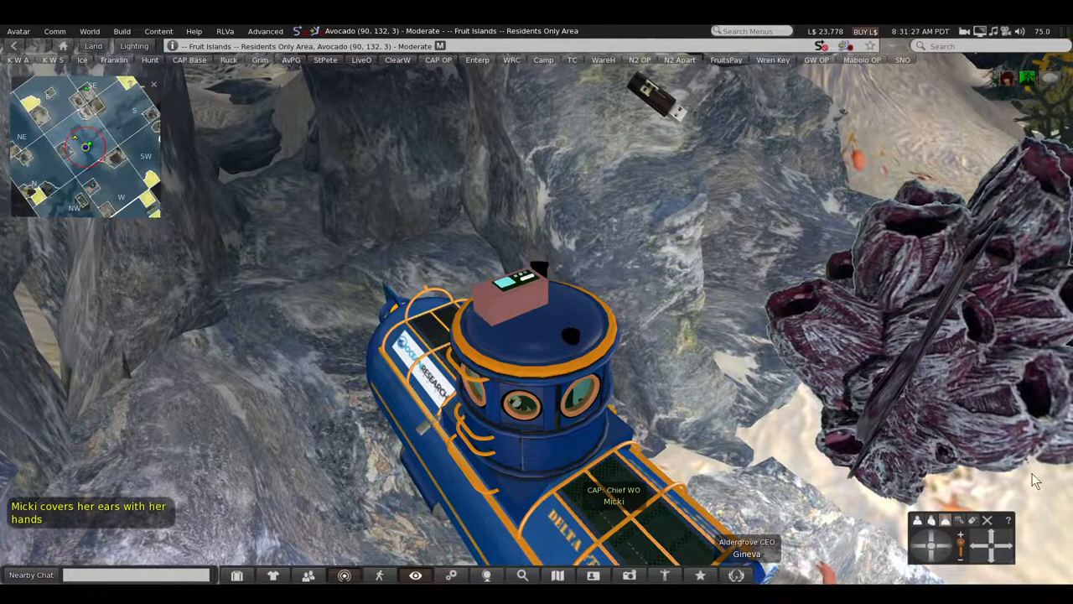